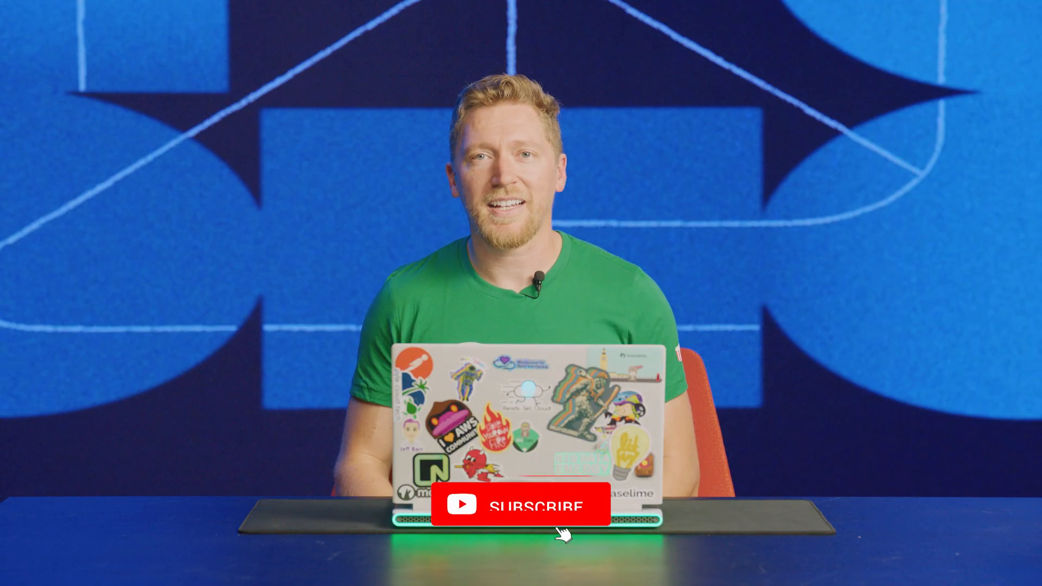
click(522, 504)
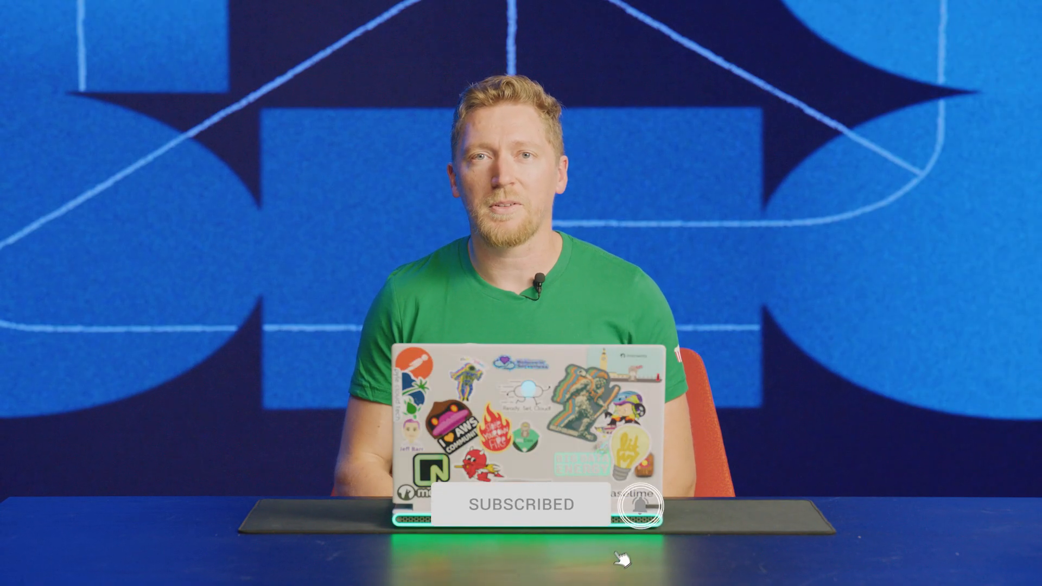